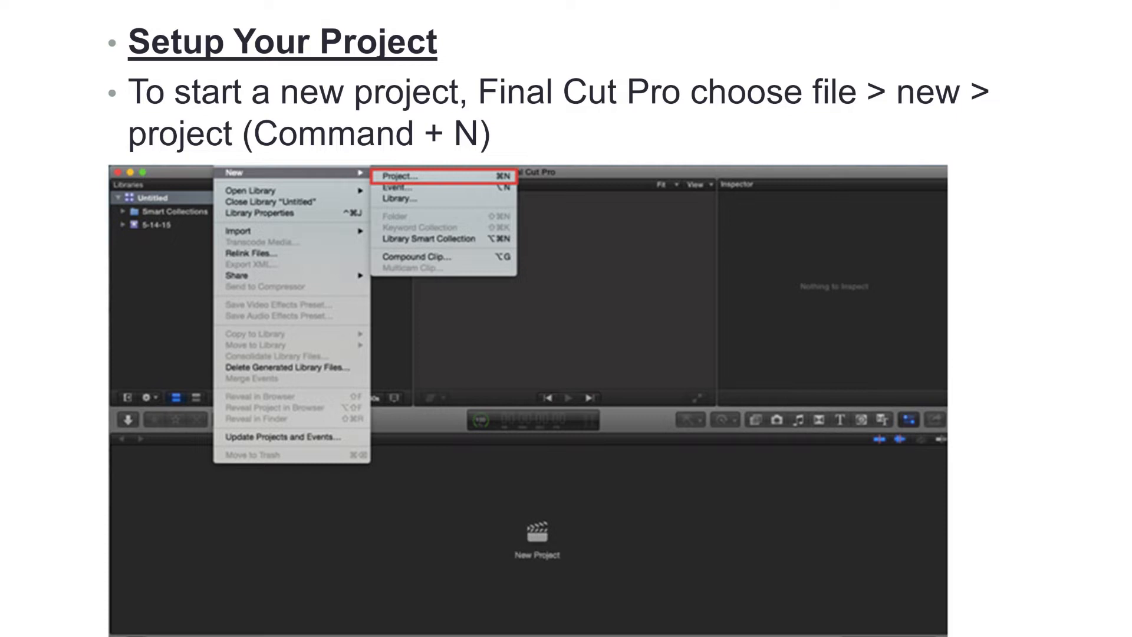
# Step: Start a new project from the Premiere Pro start screen, bringing up its setup dialog
pyautogui.click(422, 174)
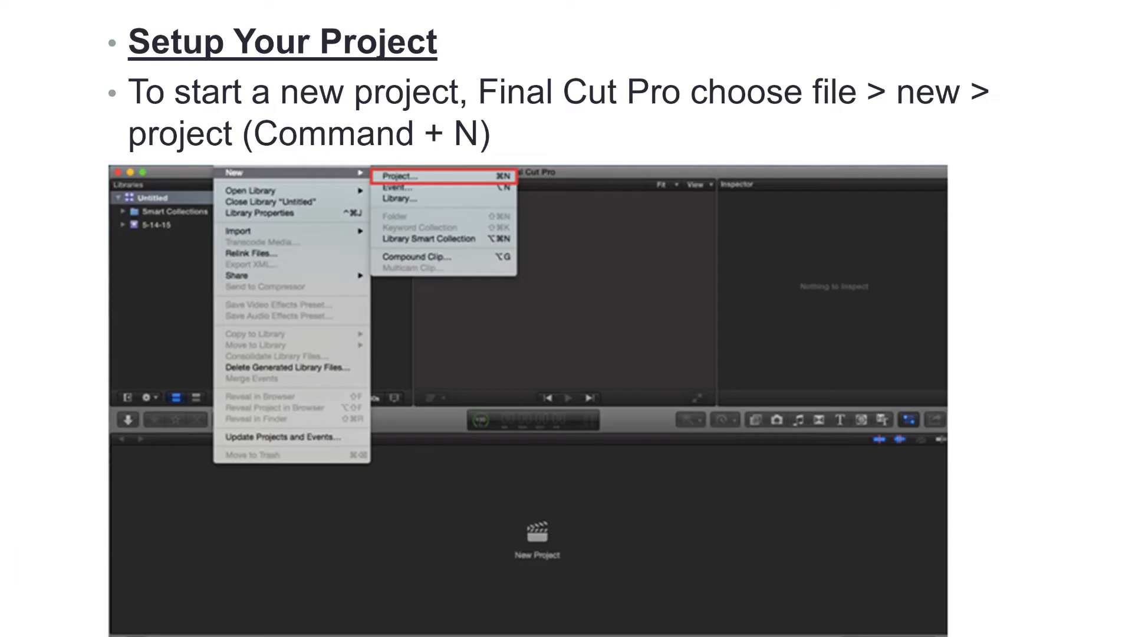
pyautogui.click(323, 191)
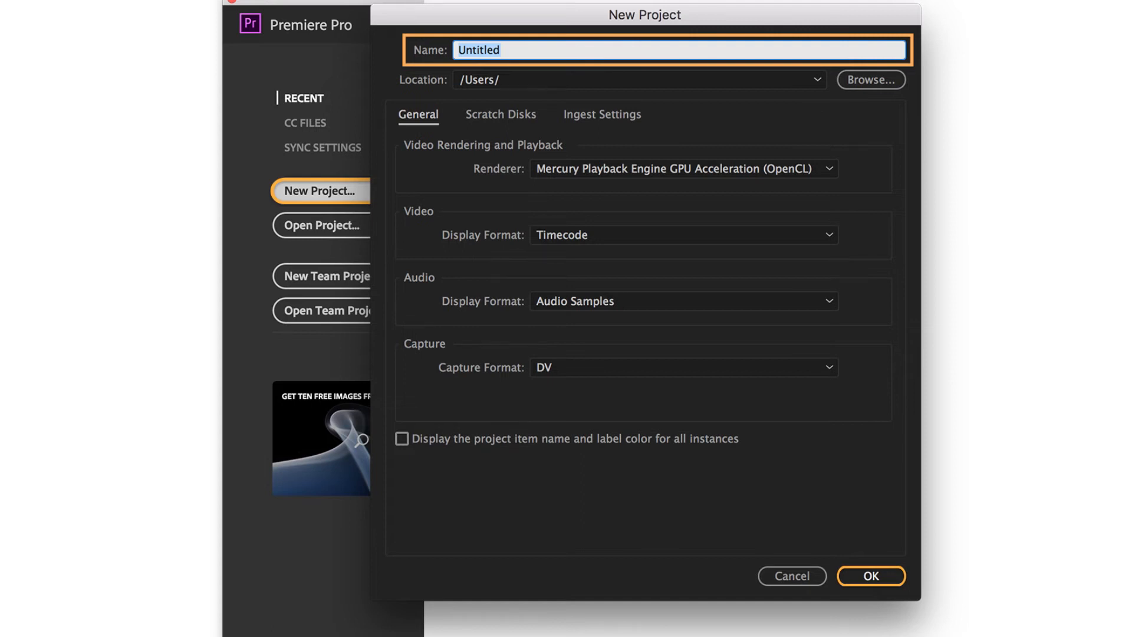
# Step: Name the project P5_Premiere101 and begin a new sequence via File > New > Sequence
pyautogui.write('P5_Premiere101')
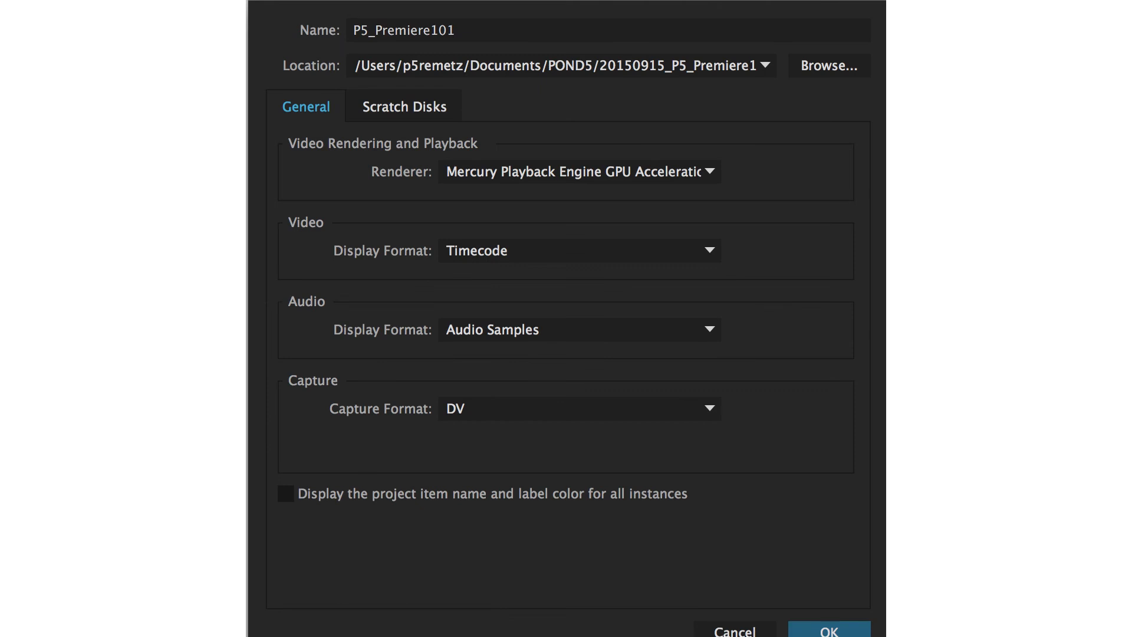
pyautogui.click(174, 73)
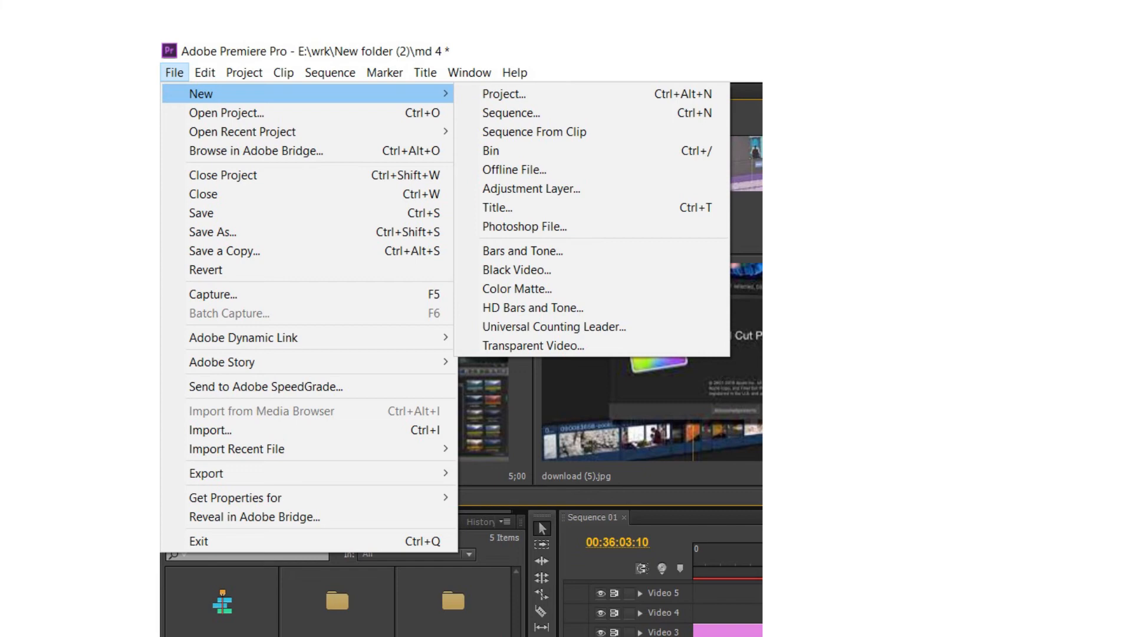
pyautogui.click(510, 113)
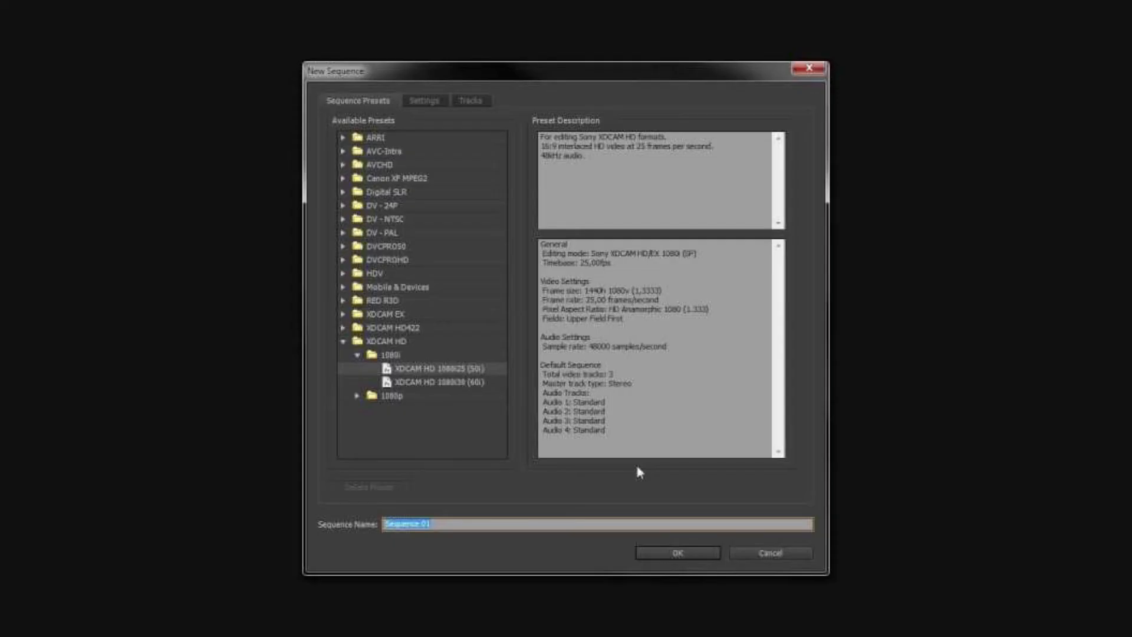